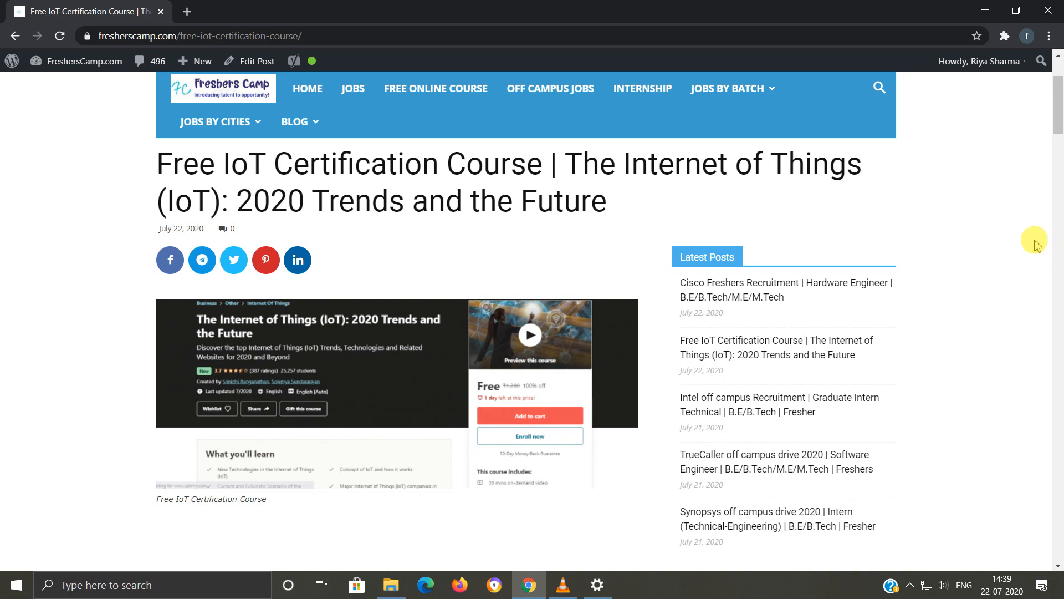
Scroll past the header image to the course intro, requirements and What you'll learn list
scroll("down", 3)
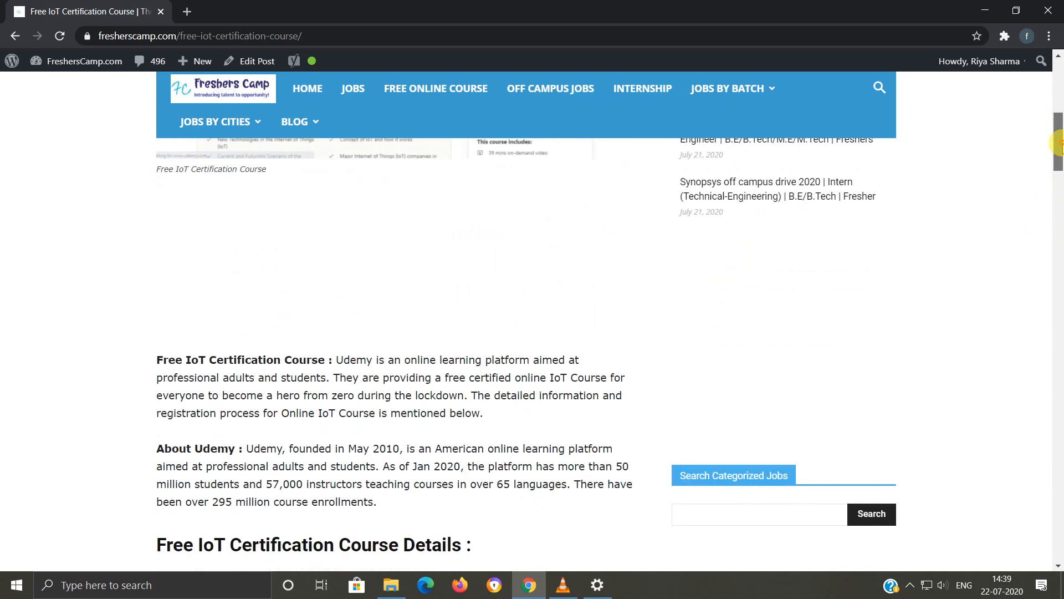
scroll("down", 3)
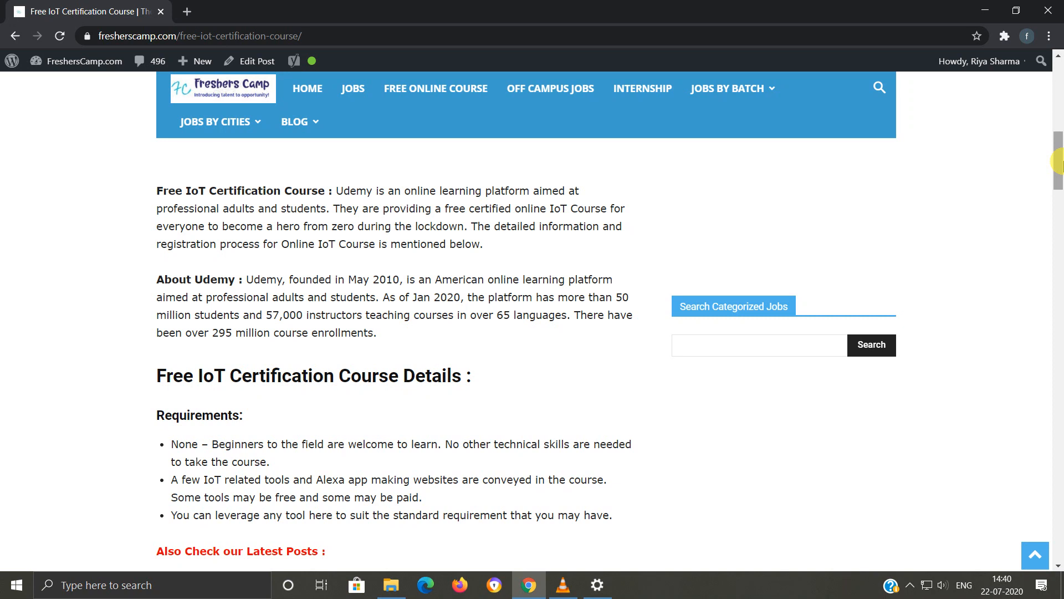
scroll("down", 3)
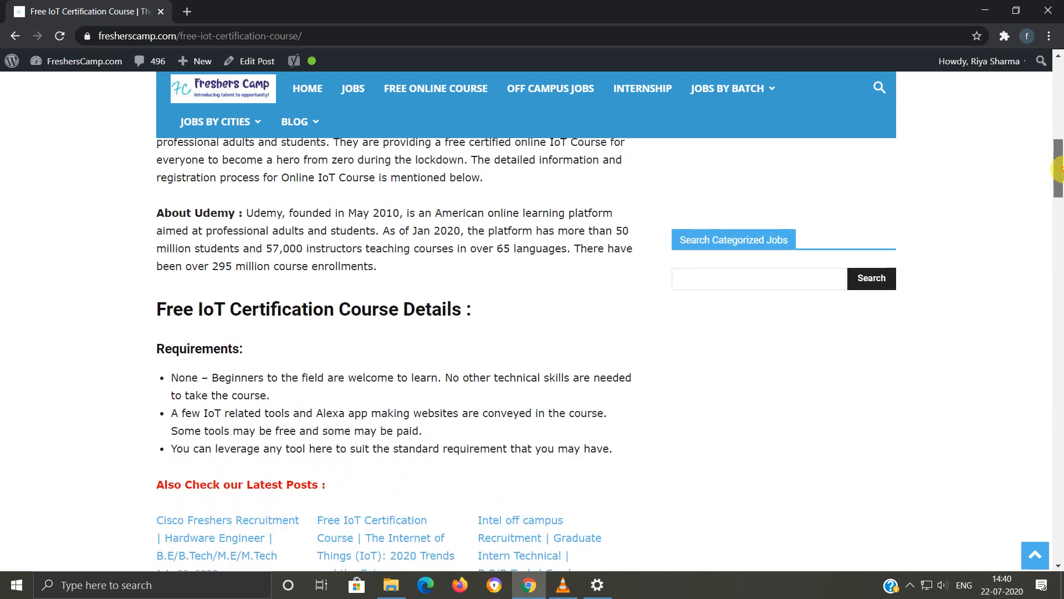
scroll("down", 3)
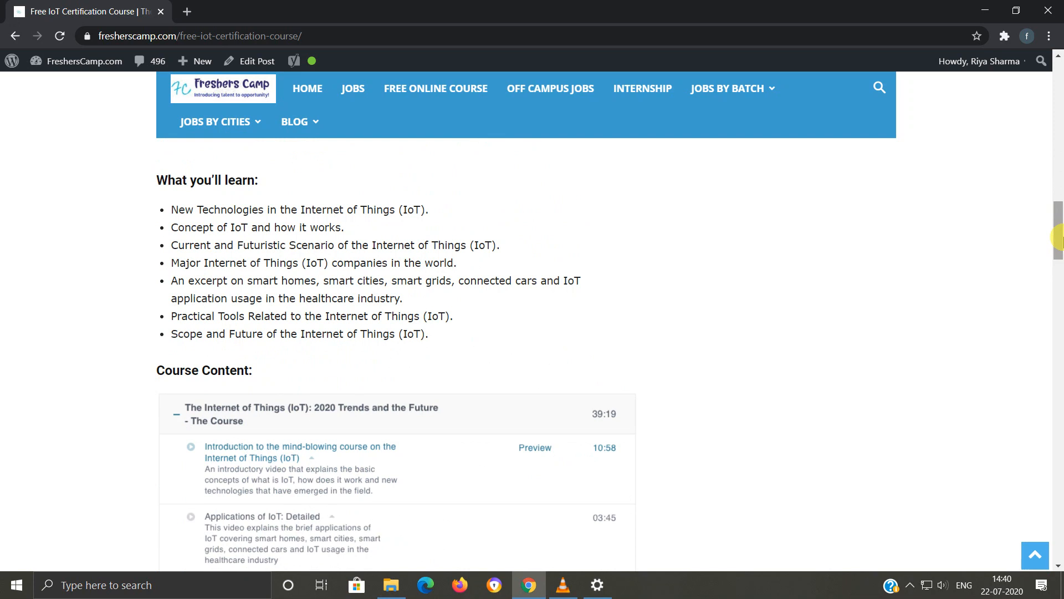
Scroll through the Course Content lecture list down to the Who this course is for section
scroll("down", 3)
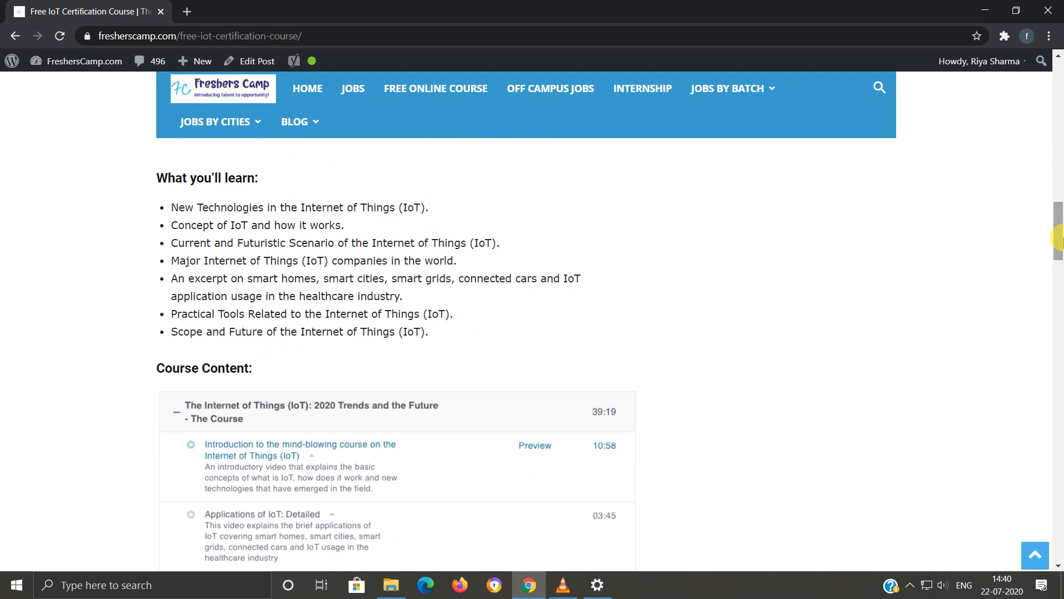
scroll("down", 3)
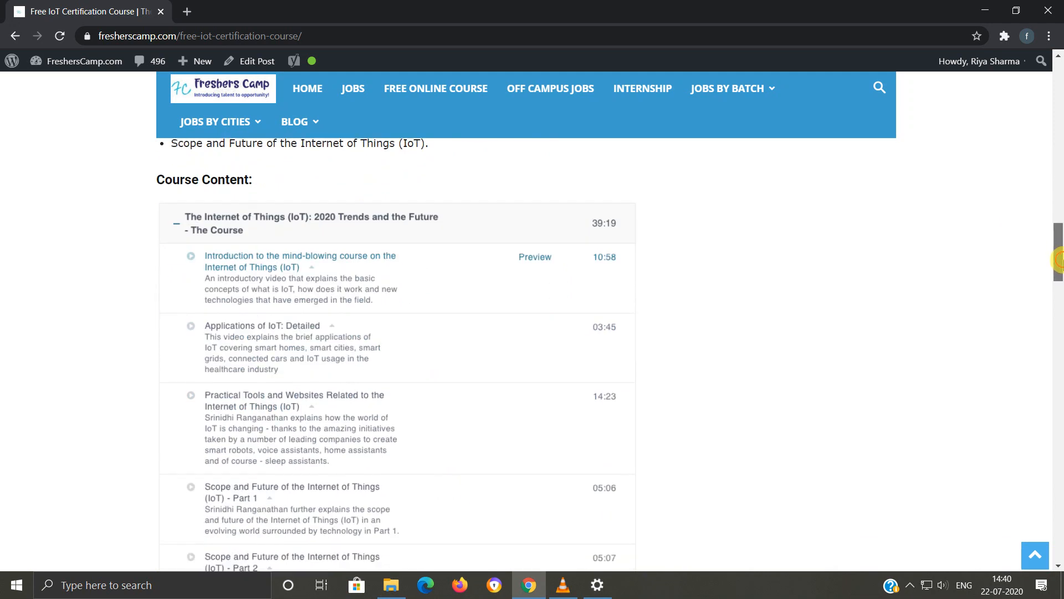
scroll("down", 3)
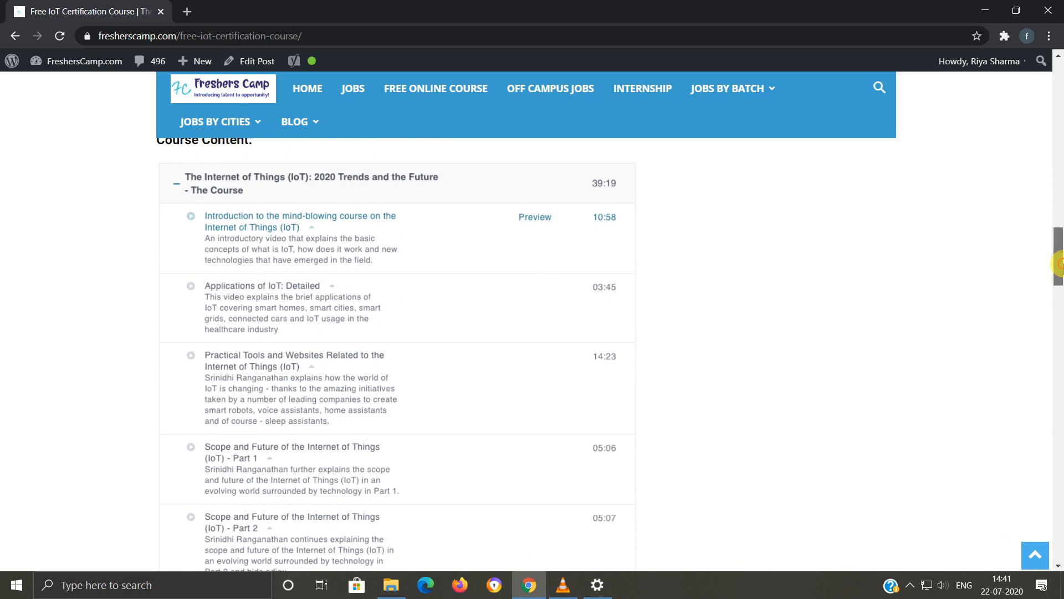
scroll("down", 3)
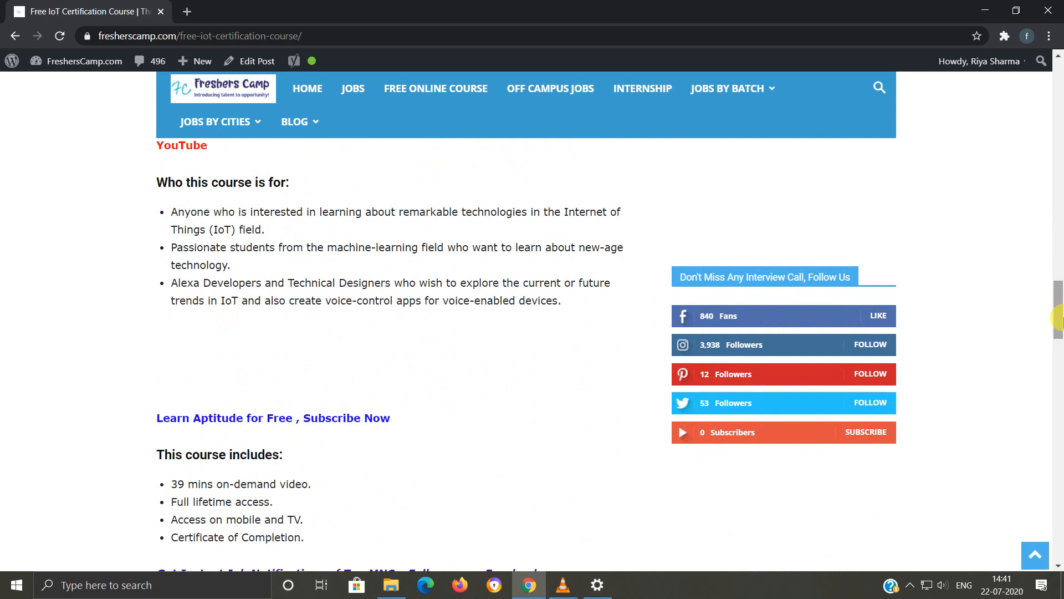
scroll("down", 3)
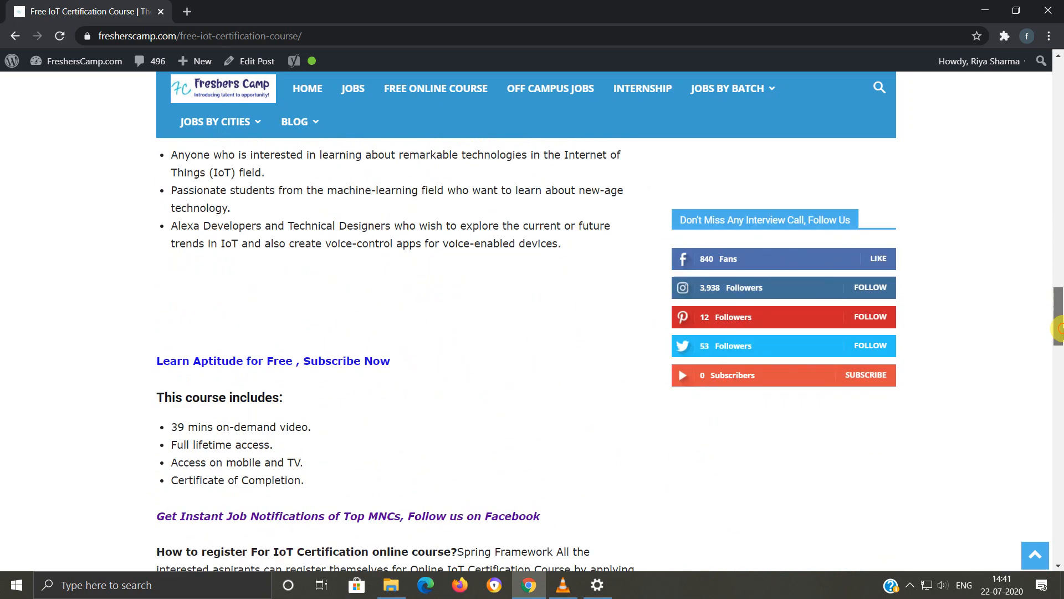
scroll("down", 3)
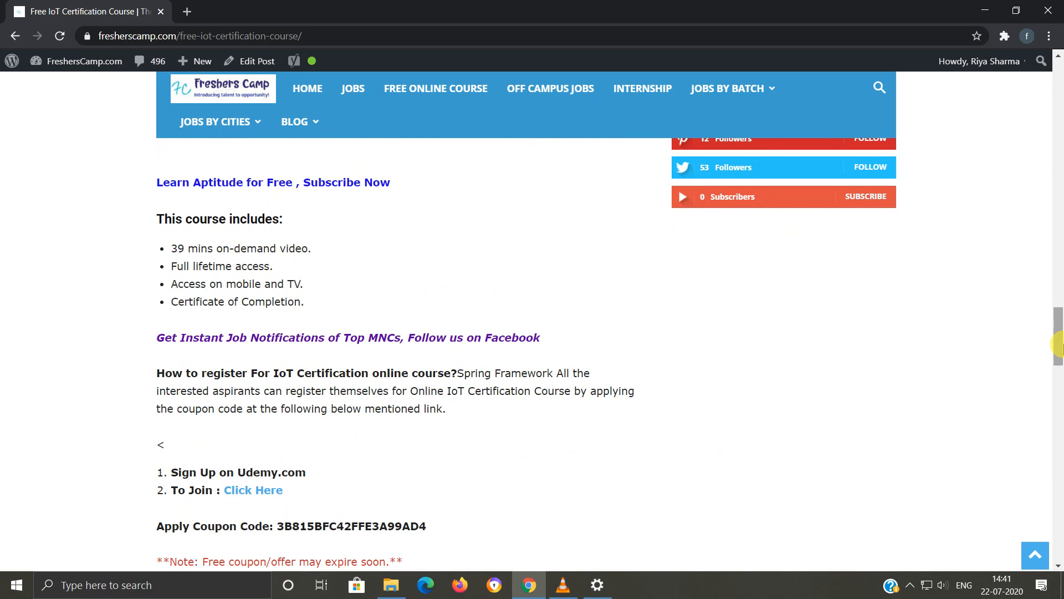
scroll("down", 3)
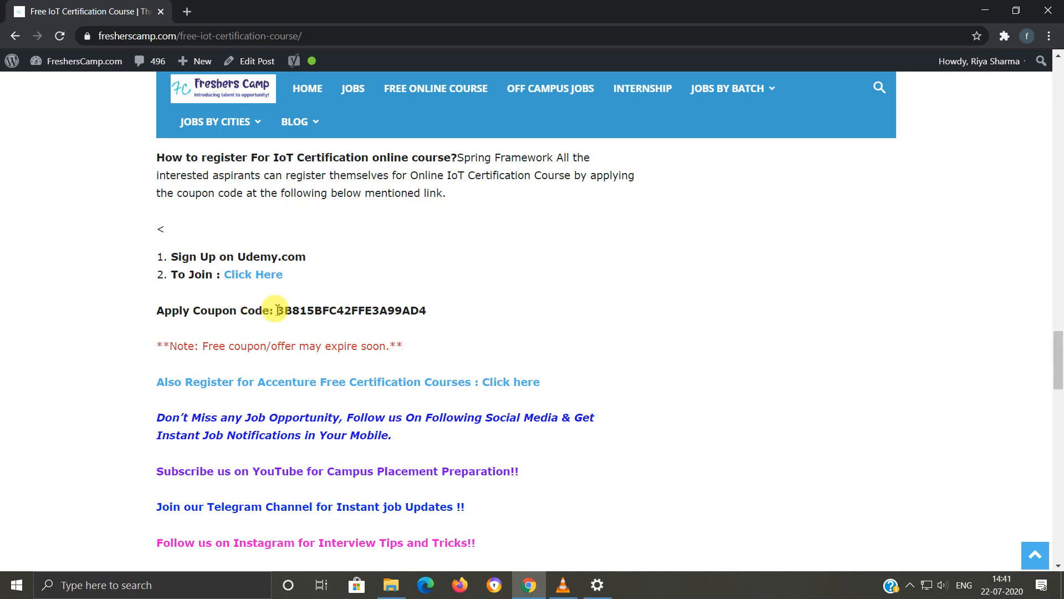
left_click_drag(278, 310, 426, 310)
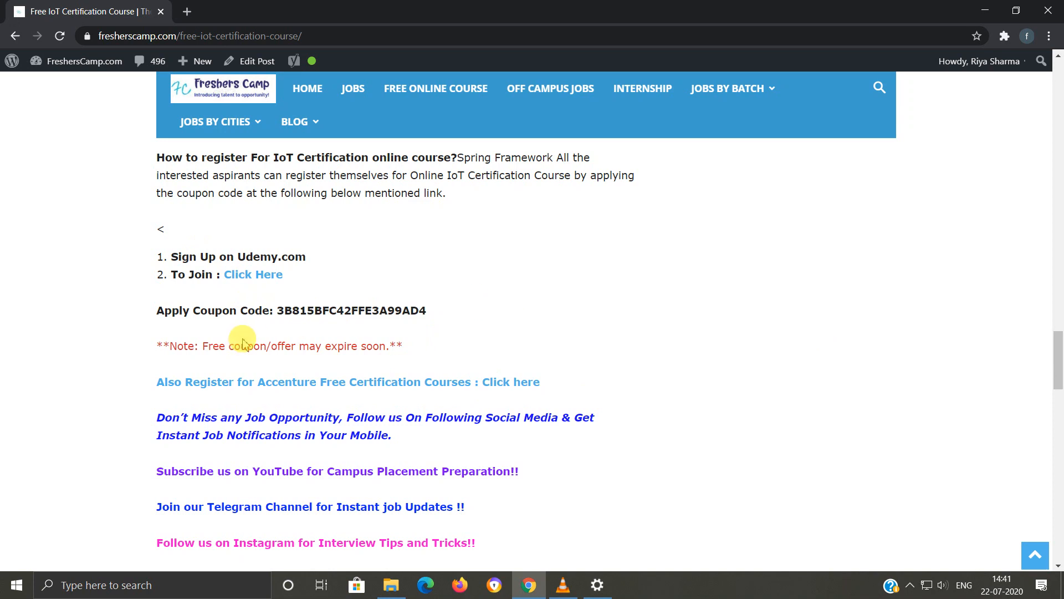
mouse_move(263, 310)
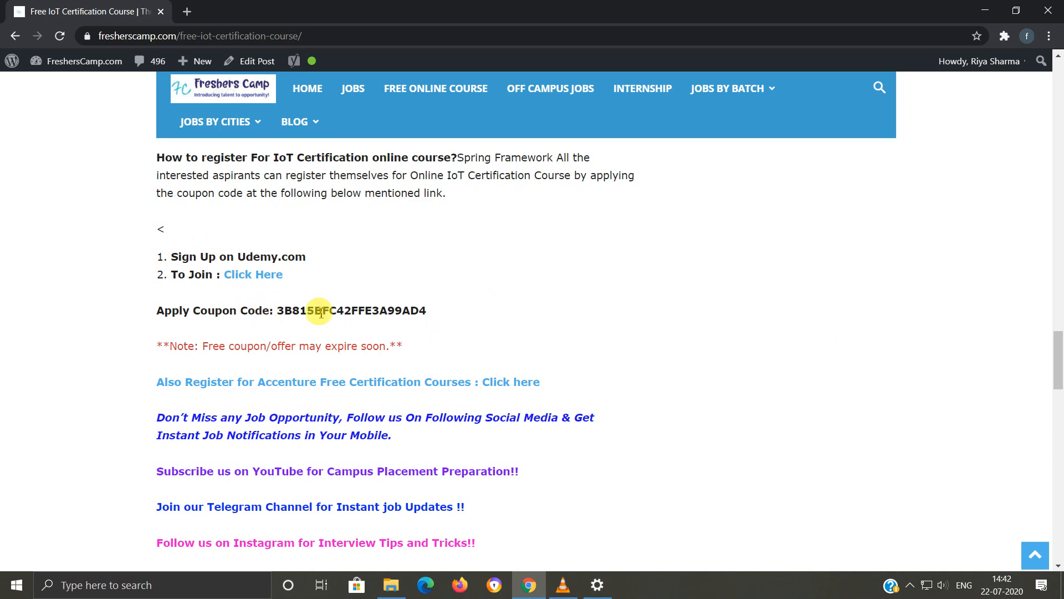
mouse_move(253, 274)
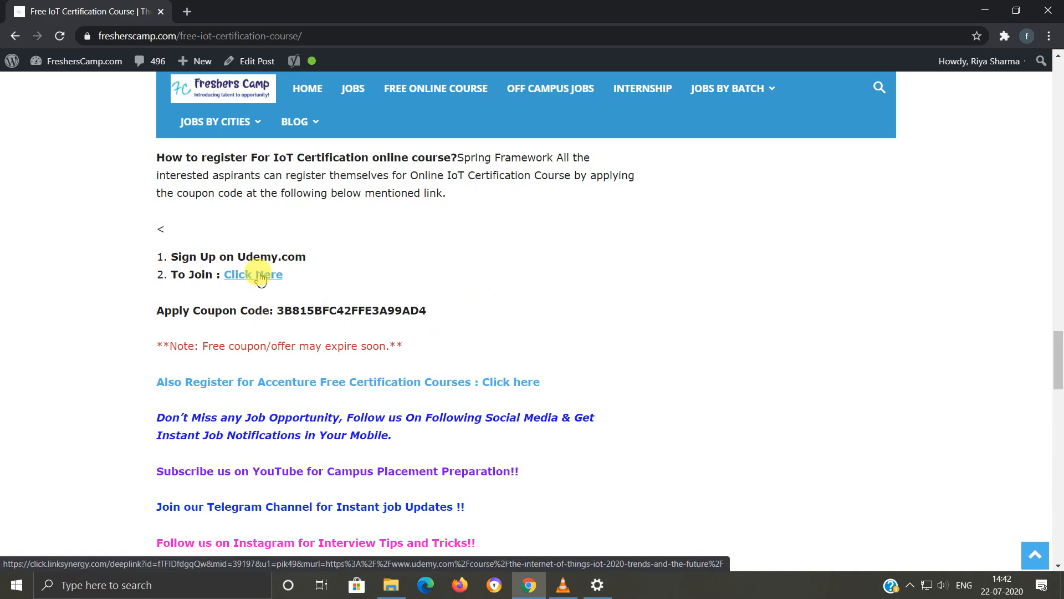
Follow the joining link to the Udemy IoT course page and close the drawing course promo banner
left_click(253, 274)
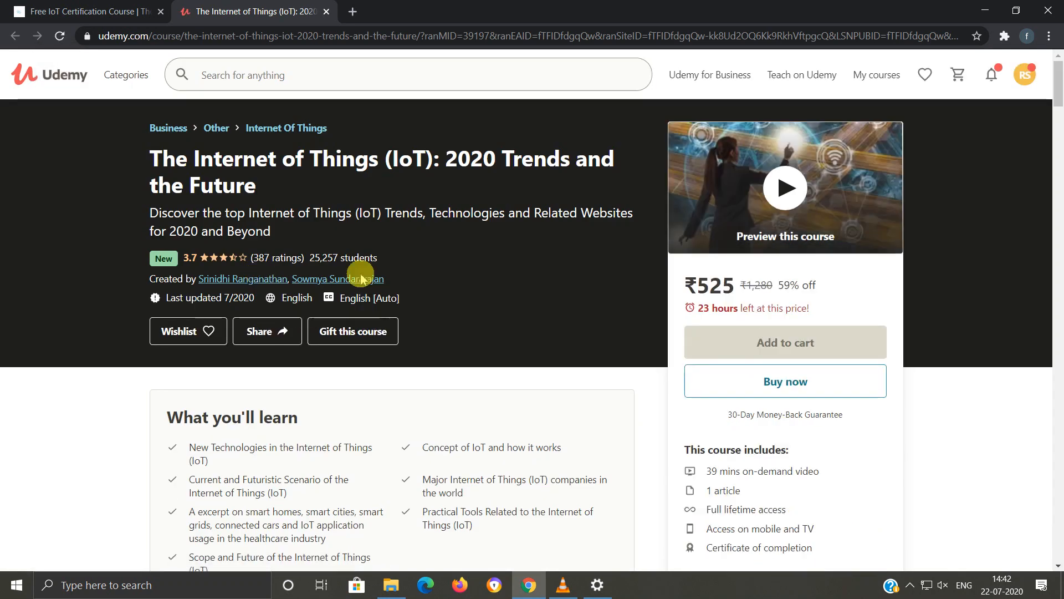
scroll("down", 3)
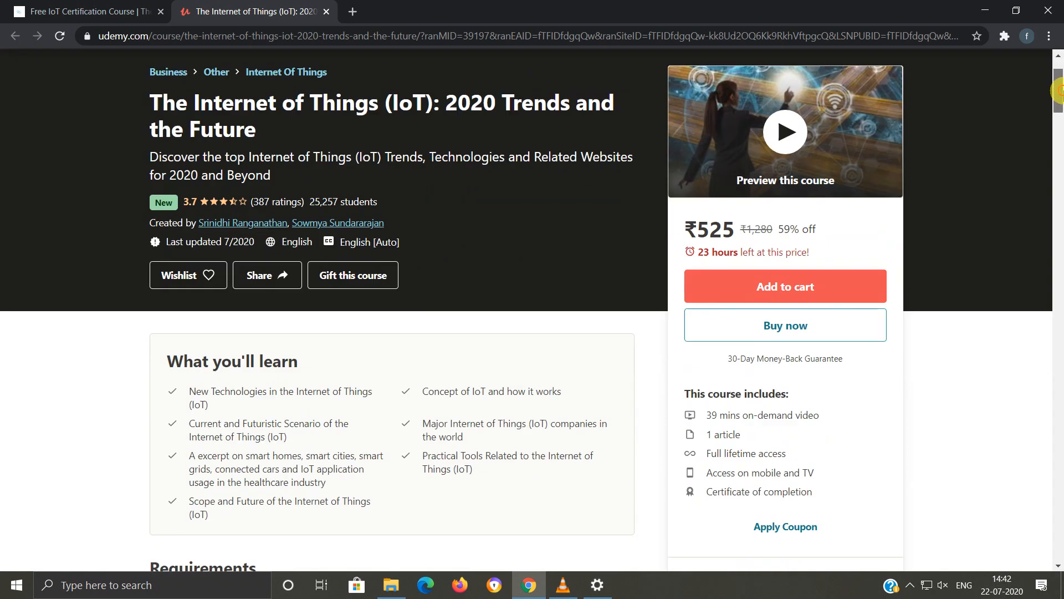
scroll("down", 3)
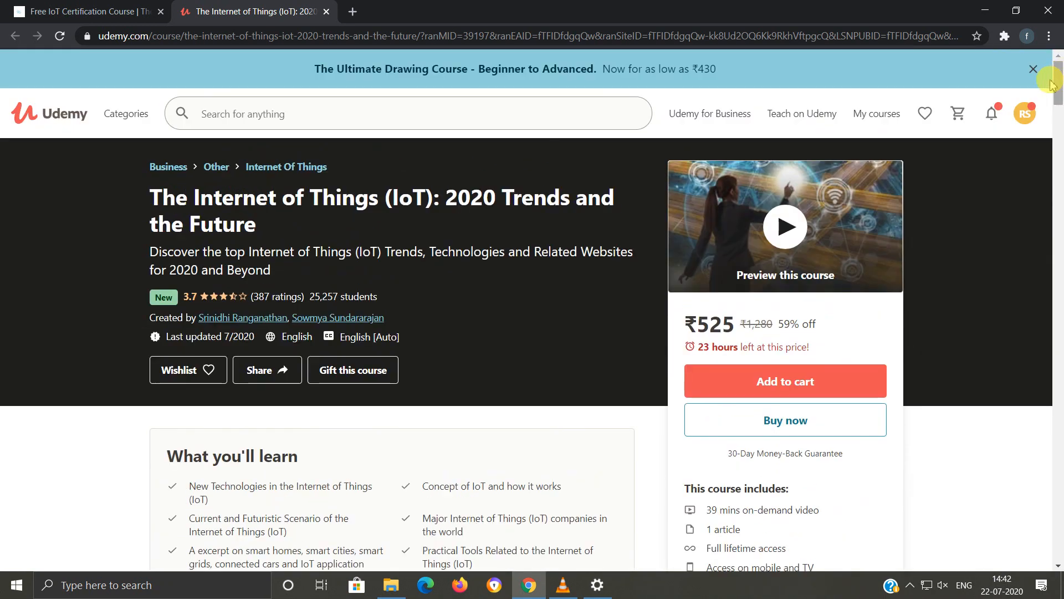
left_click(1024, 113)
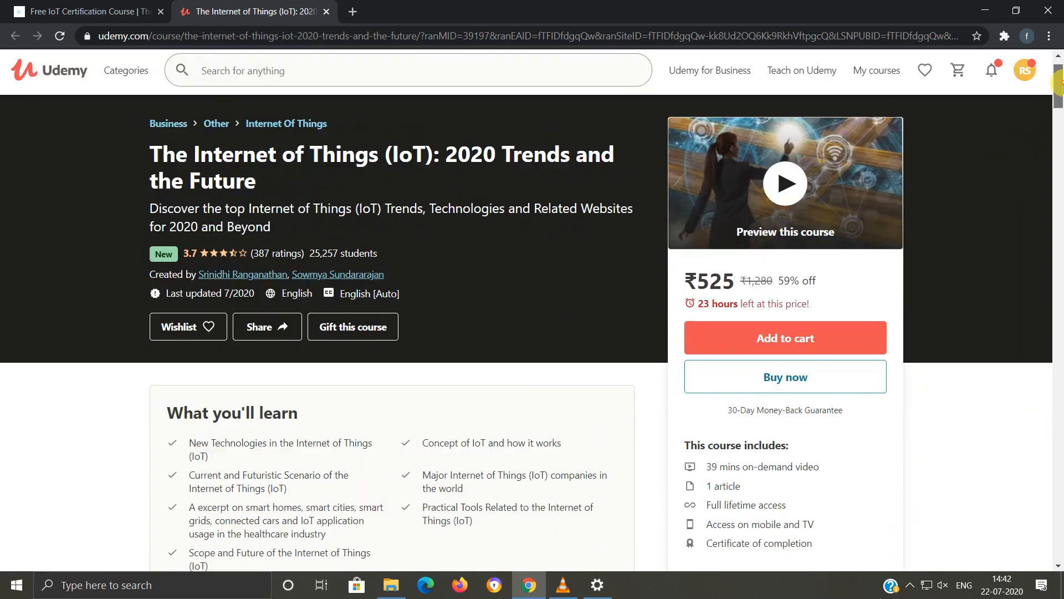
scroll("down", 3)
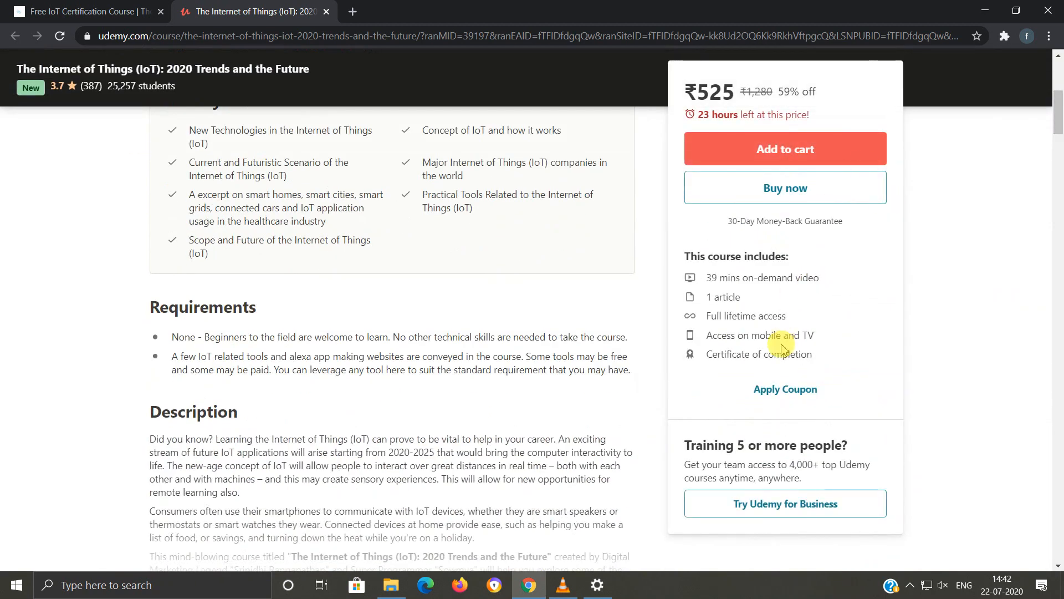
left_click(785, 389)
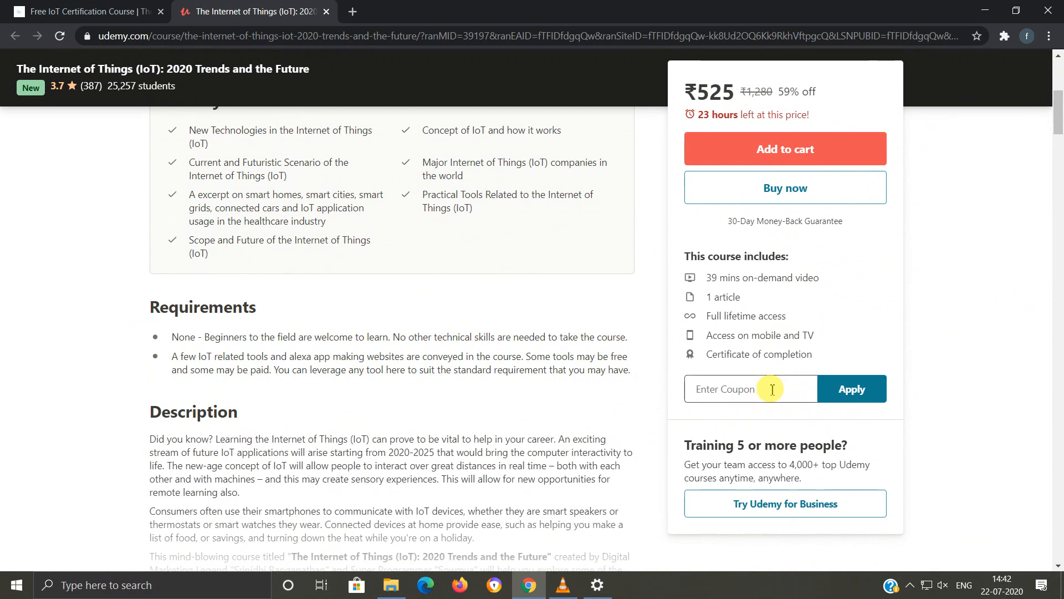
type("3B815BFC42FFE3A99AD4")
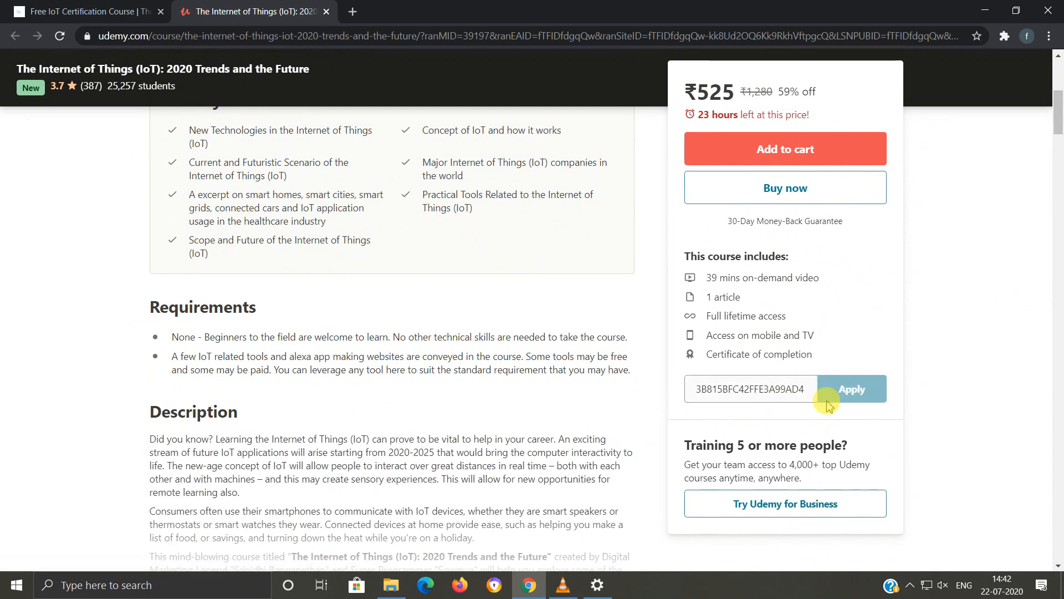
left_click(852, 390)
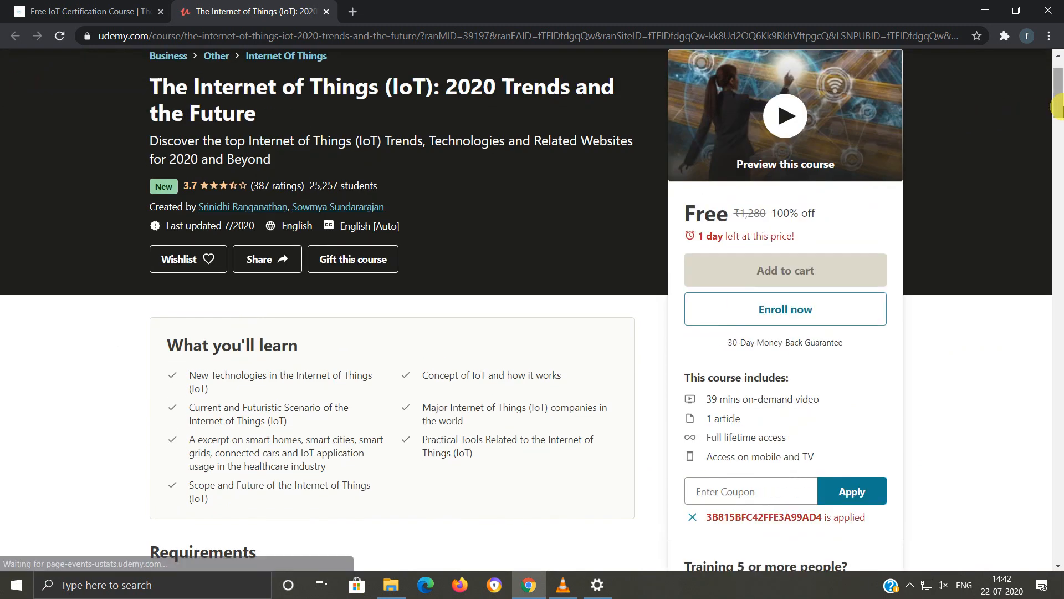
scroll("down", 3)
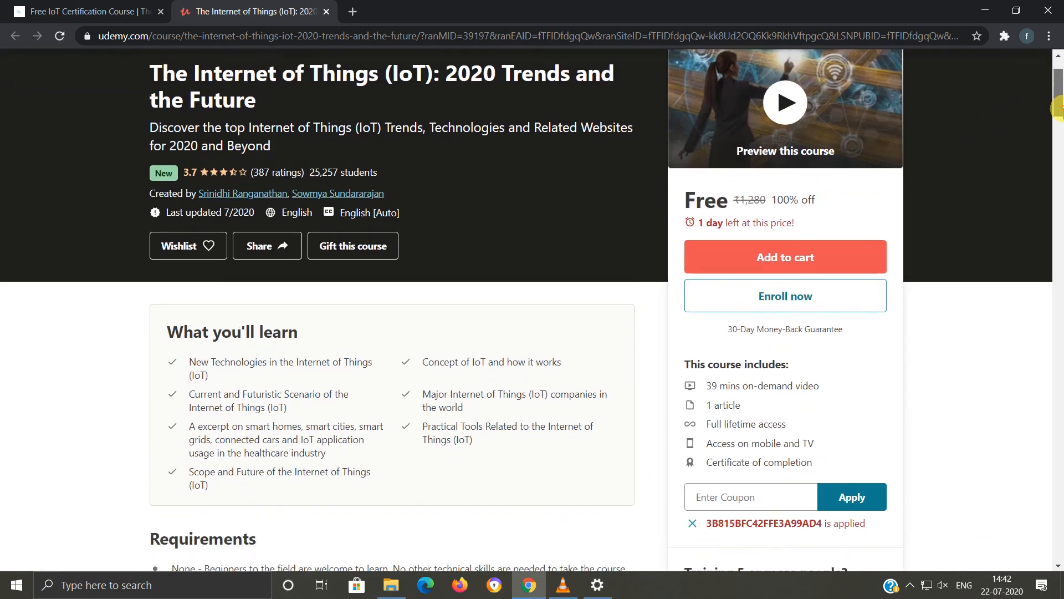
left_click(785, 273)
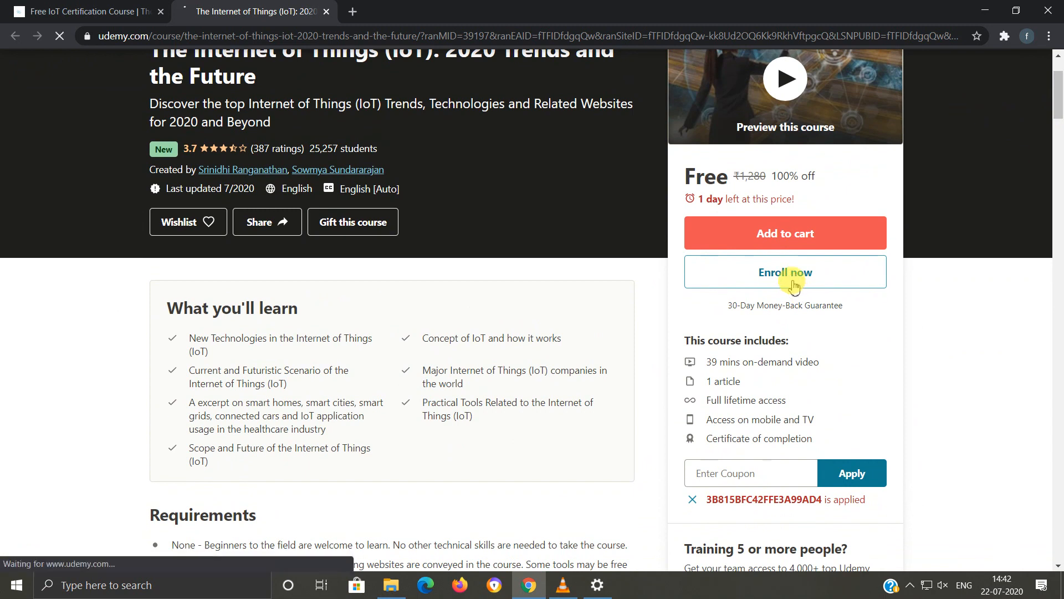
Confirm free enrollment at checkout, reach the success page and switch back to the FreshersCamp tab
left_click(785, 272)
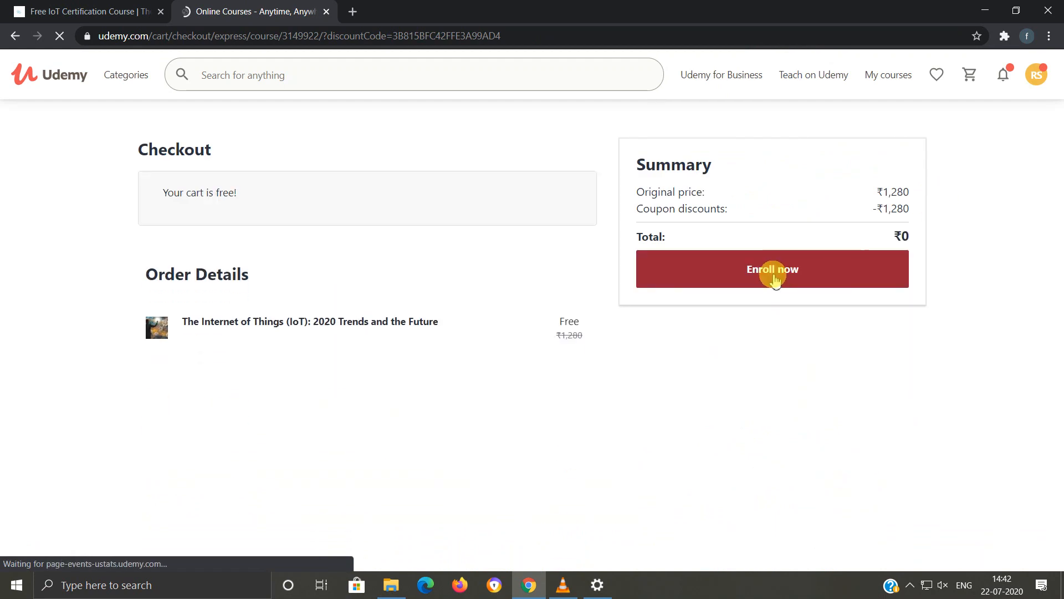
left_click(772, 269)
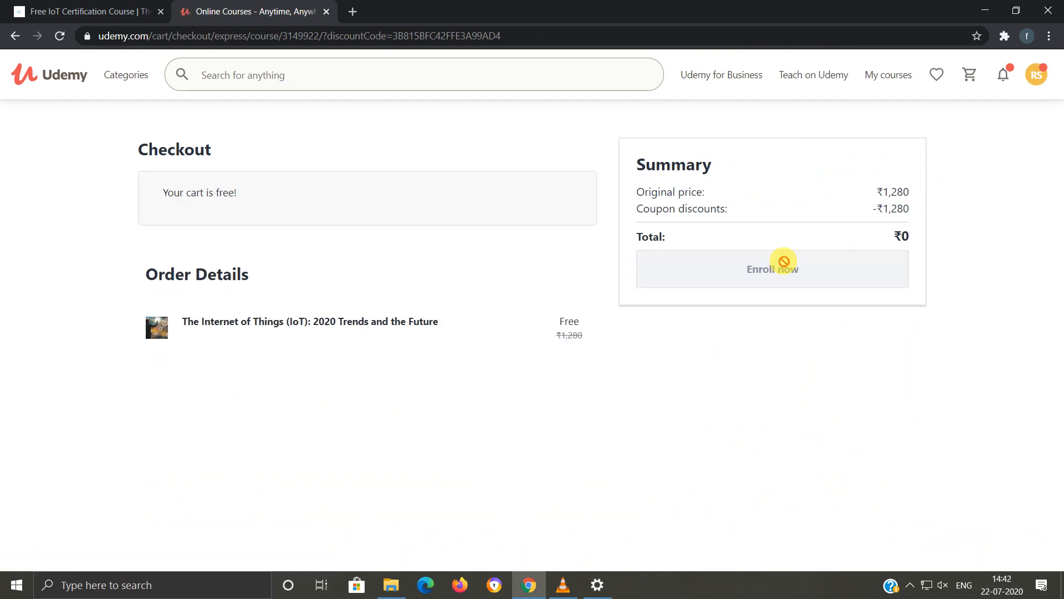
left_click(772, 269)
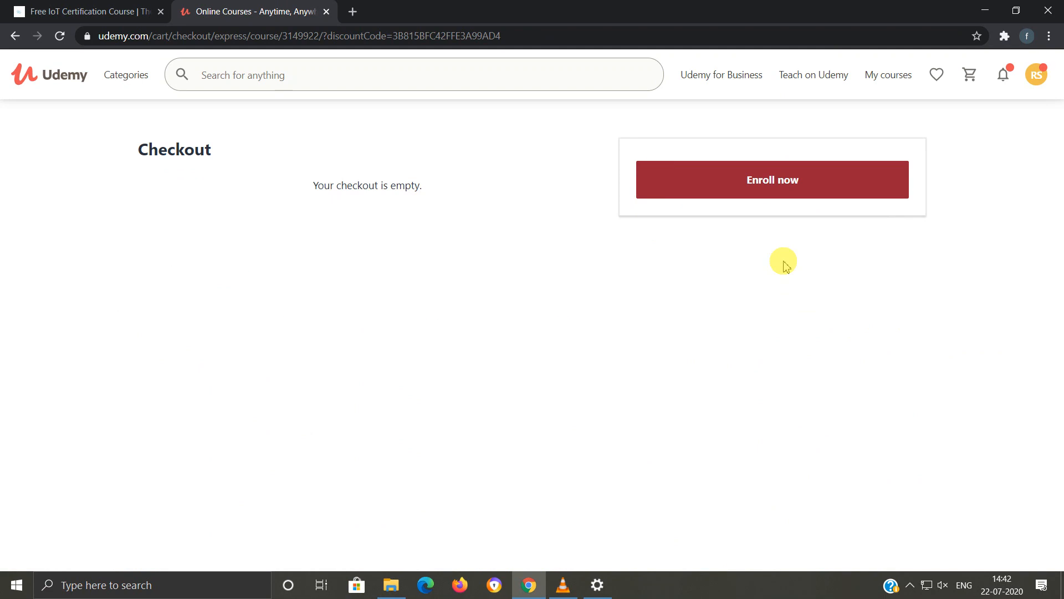
left_click(772, 179)
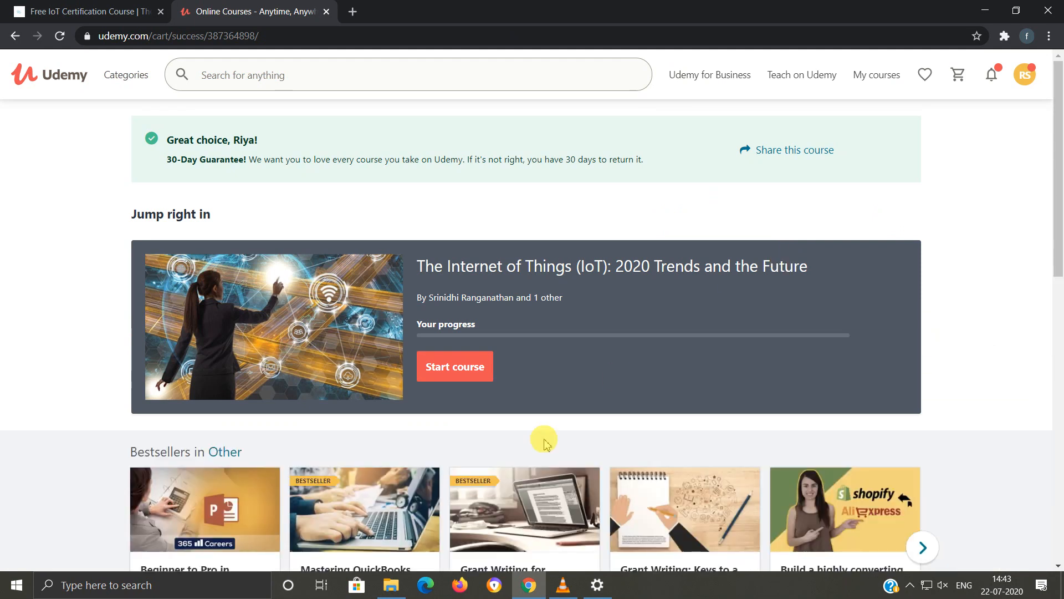
mouse_move(468, 434)
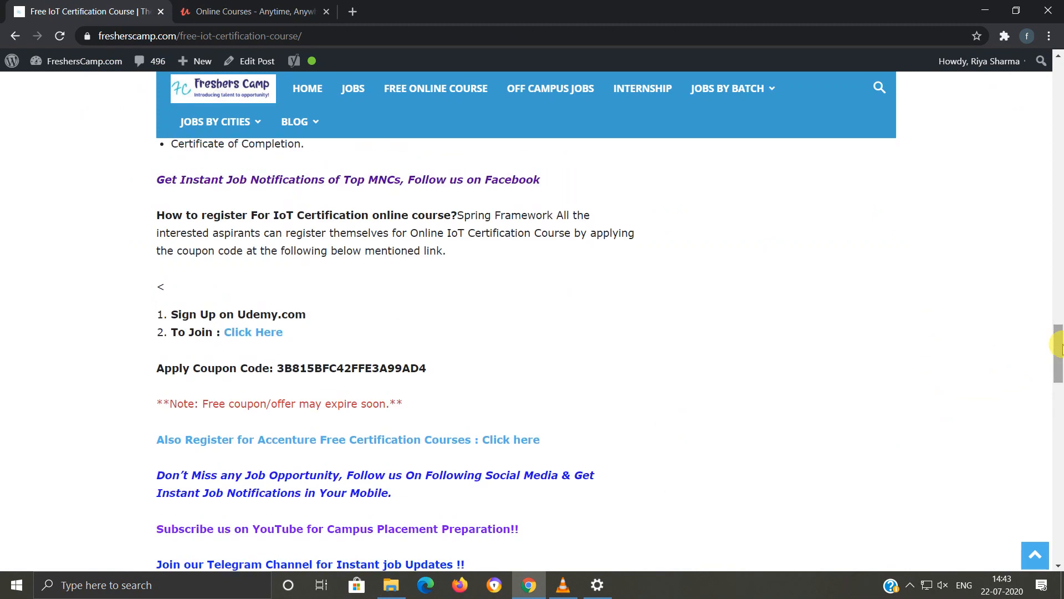
Scroll the FreshersCamp post back up to its IoT course title and featured image
scroll("down", 3)
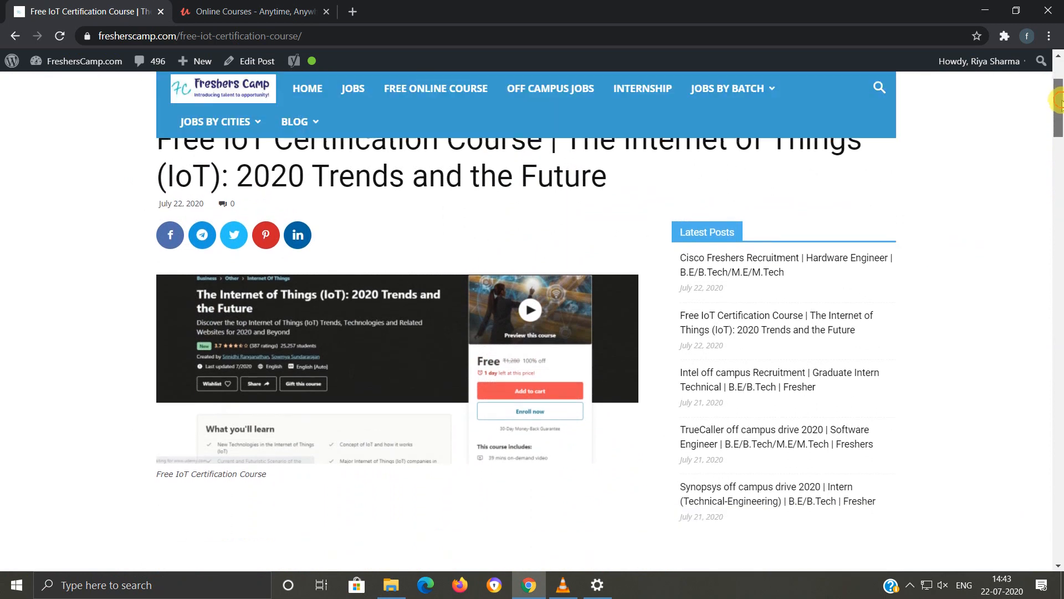
scroll("up", 3)
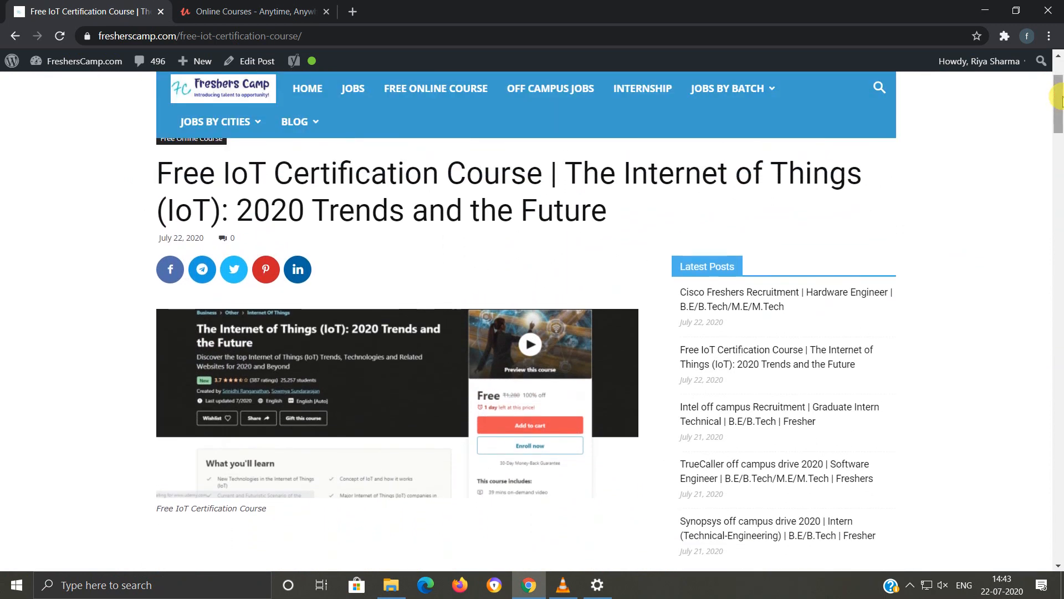